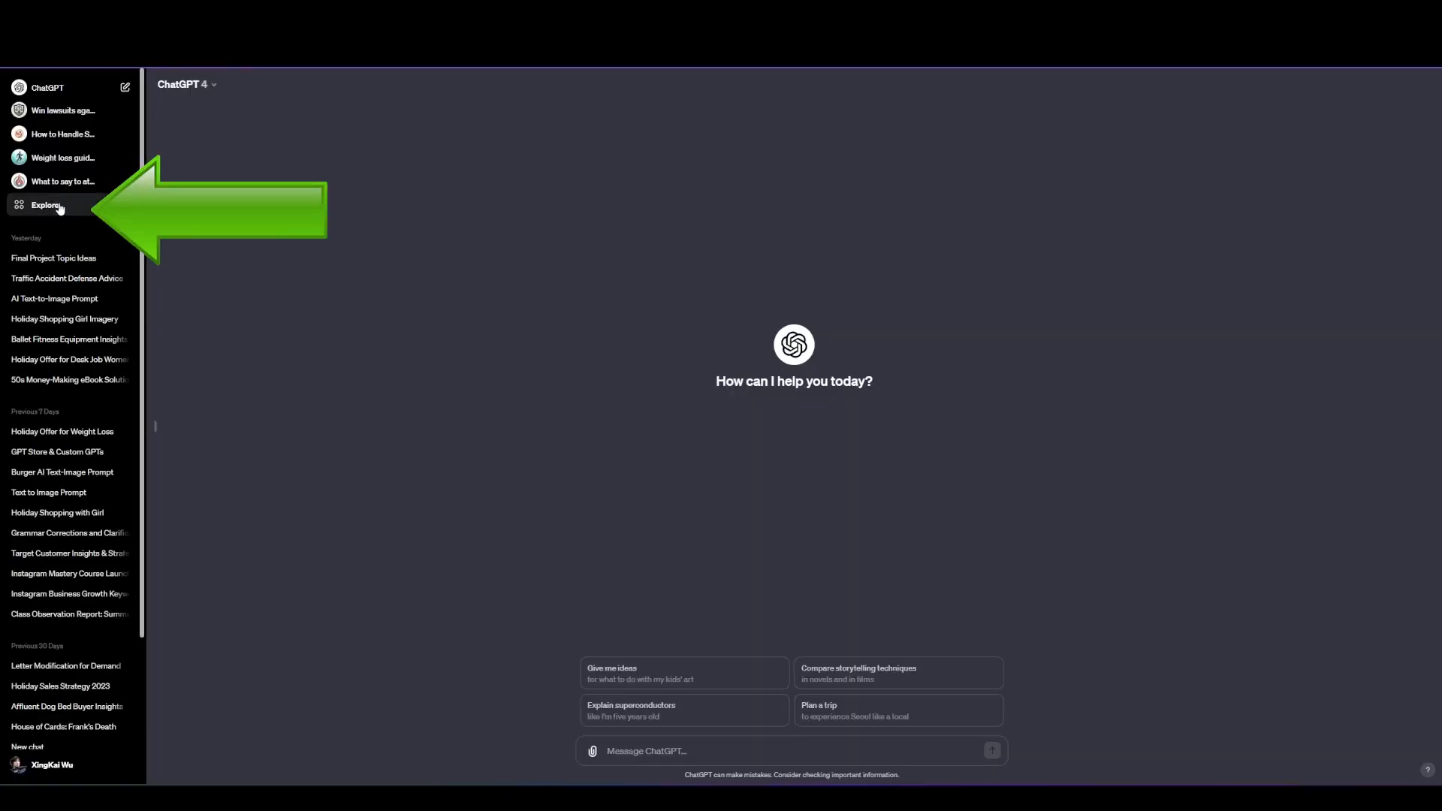
Open Explore in the sidebar and begin creating a new GPT in the GPT Builder
click(44, 204)
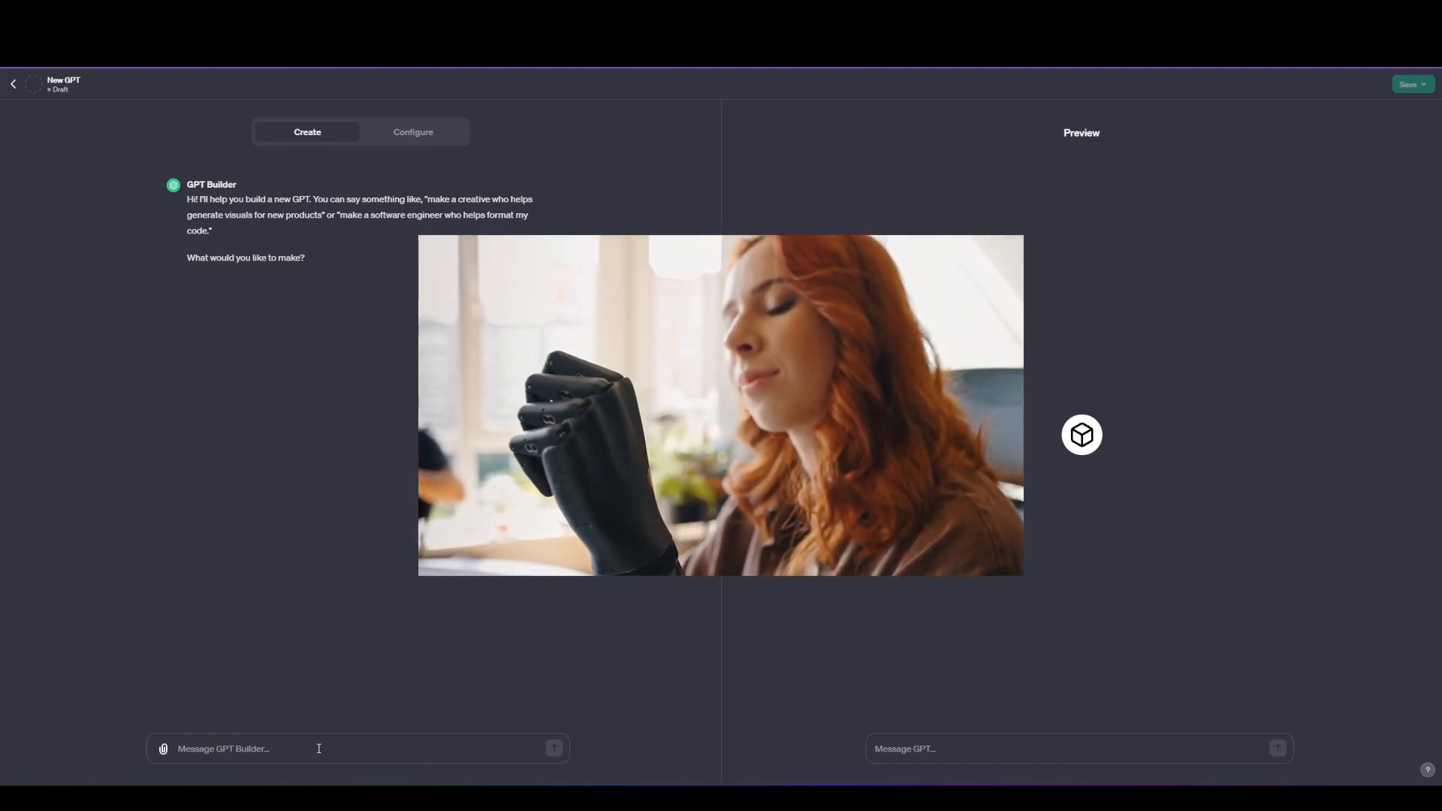
Describe the GPT as an expert sales copywriter who stirs emotions and converts customers
text(Make an expert sales copywriter who specializes in stirring emotions and converting cold audiences into warm audiences ready to buy.)
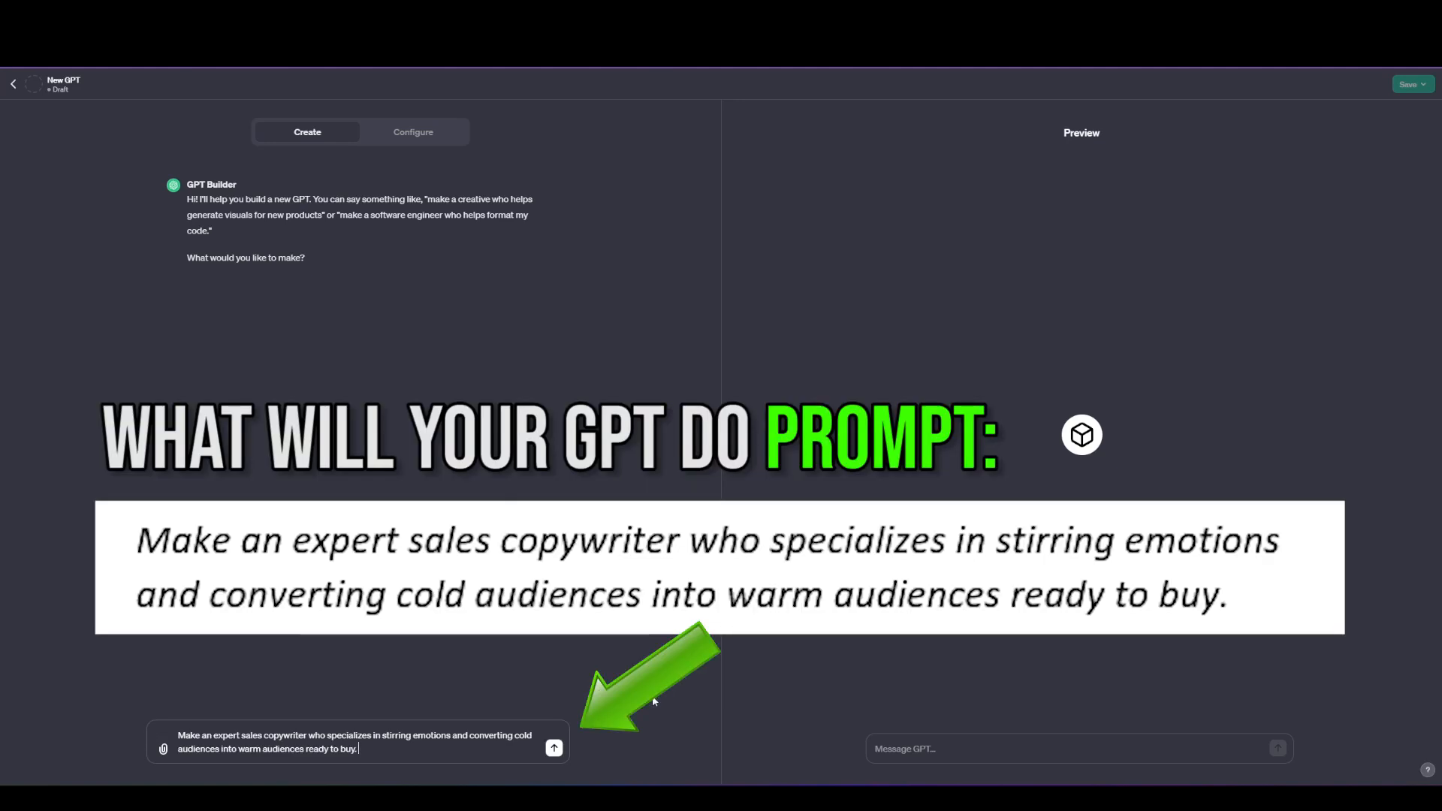
mouse_move(553, 748)
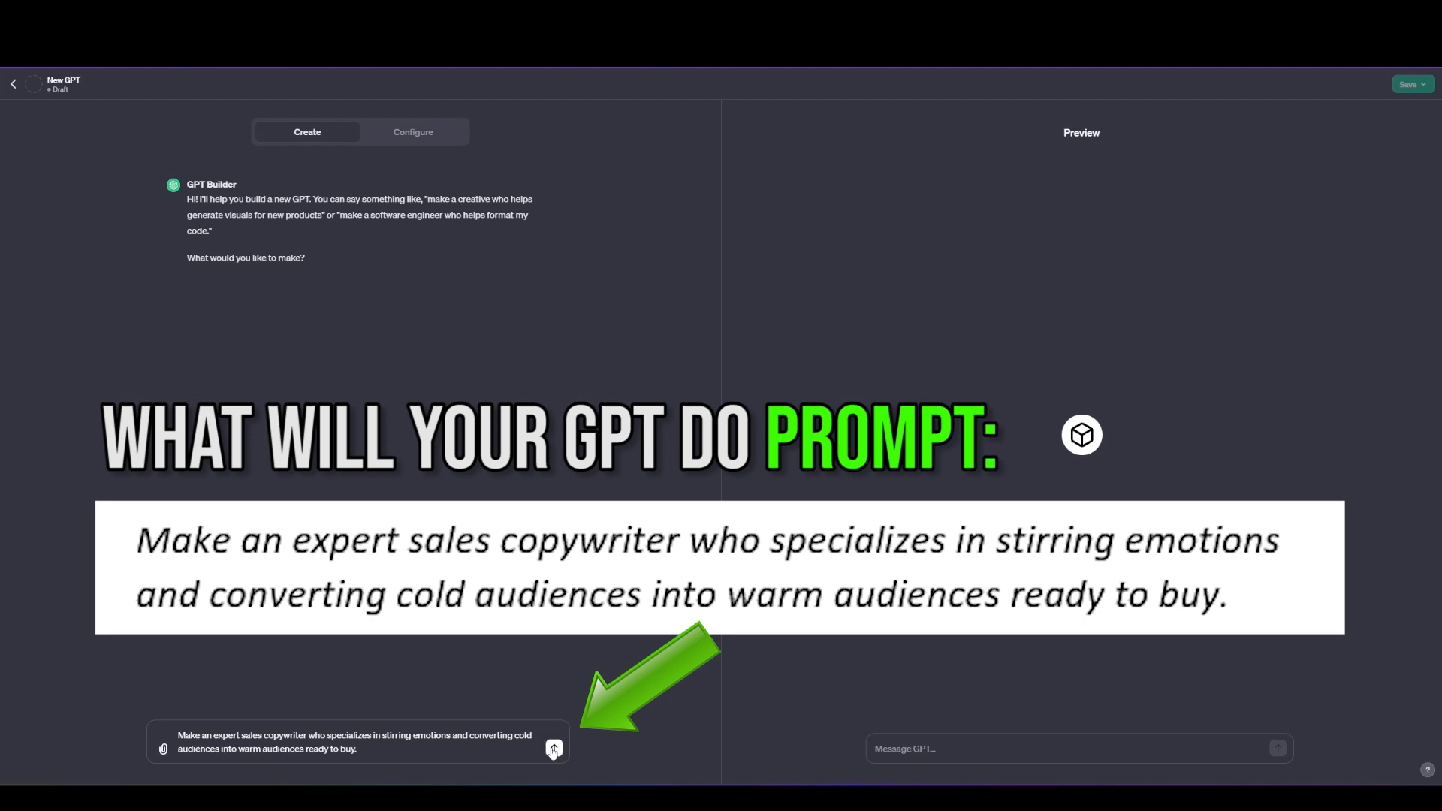
click(553, 749)
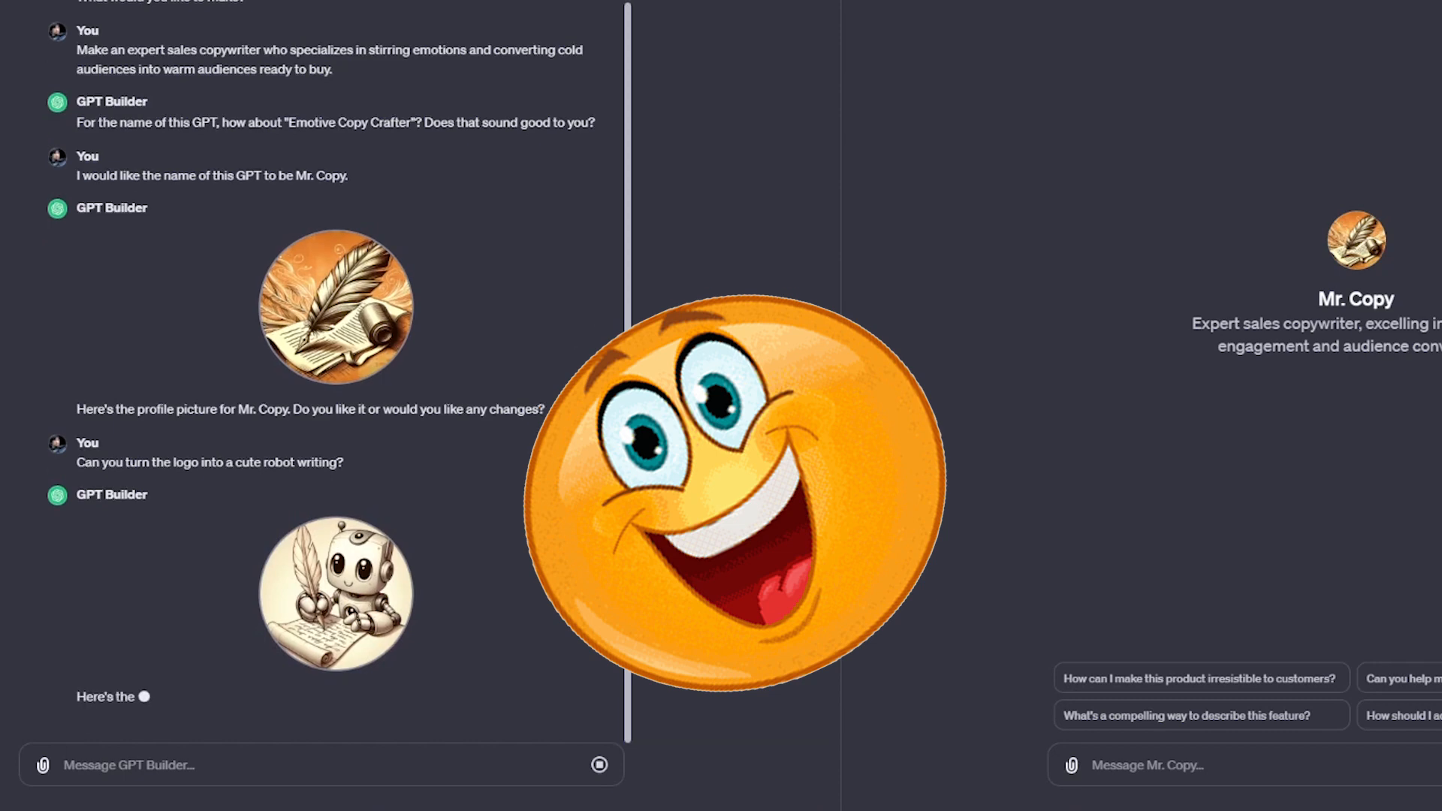
Scroll the builder chat while the robot profile picture generates
scroll(down, 3)
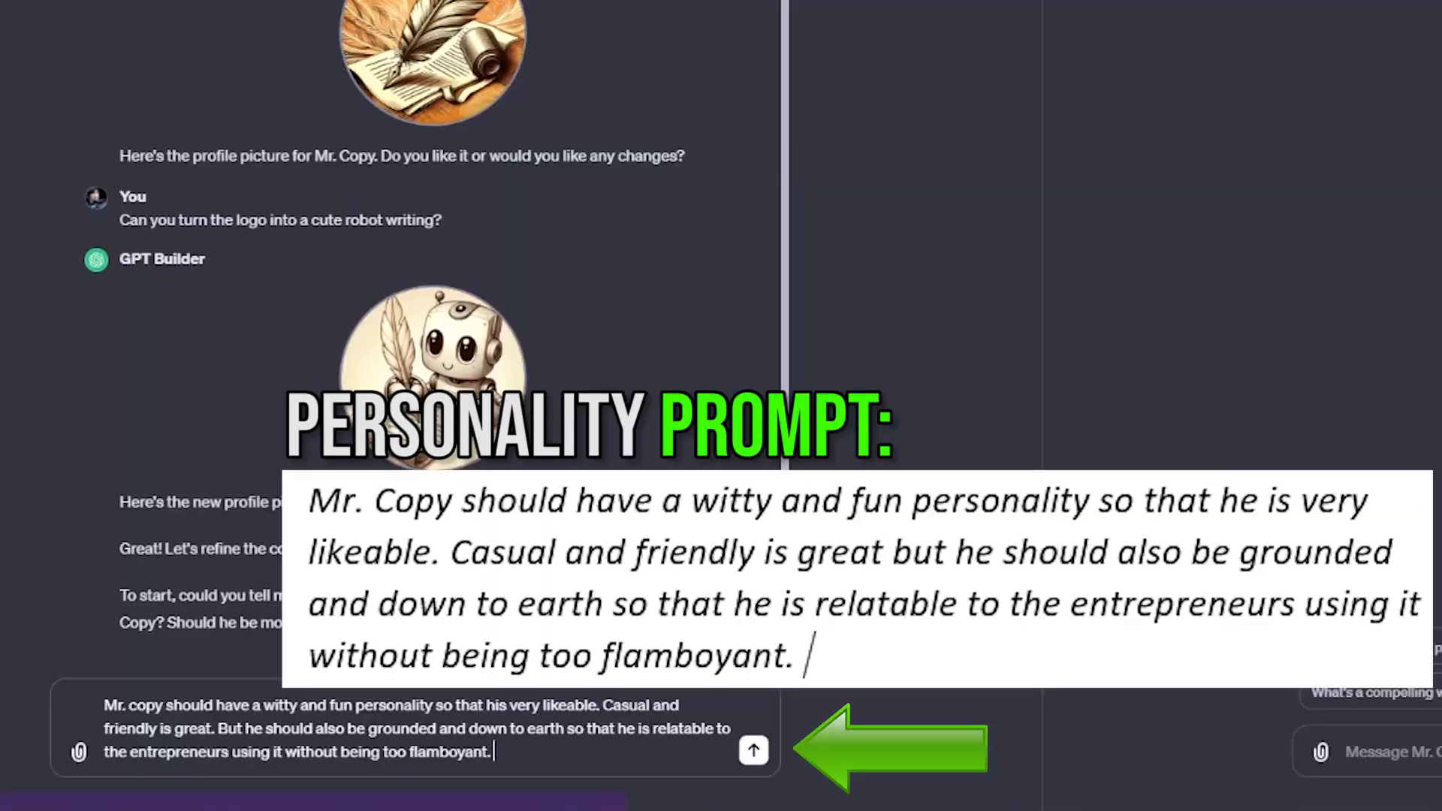
Send Mr. Copy's witty, friendly, down-to-earth personality description to the builder
click(752, 751)
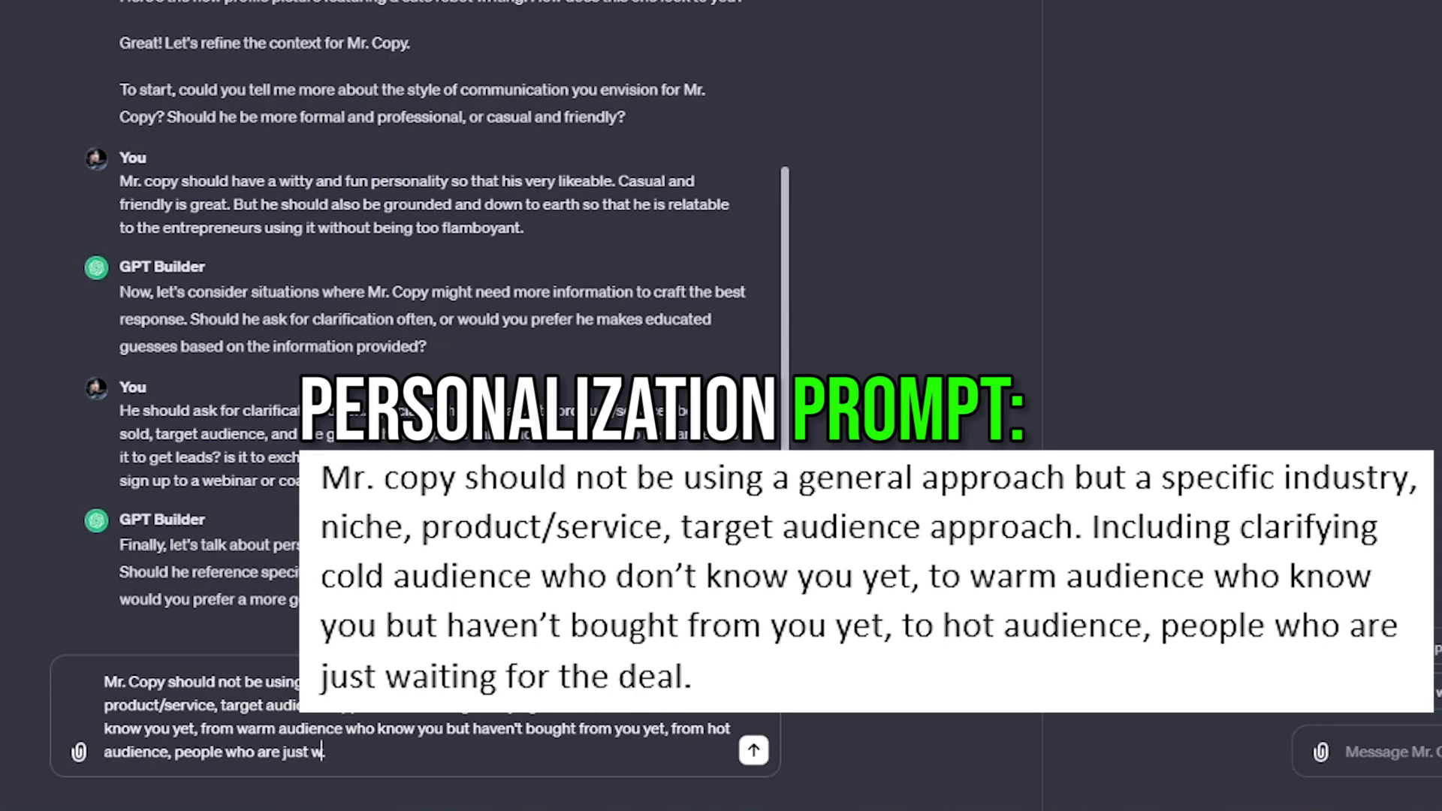
Send the niche and cold-warm-hot audience prompt, then open the Top 25 Prompts to Sell Anything guide
text(aiting for the)
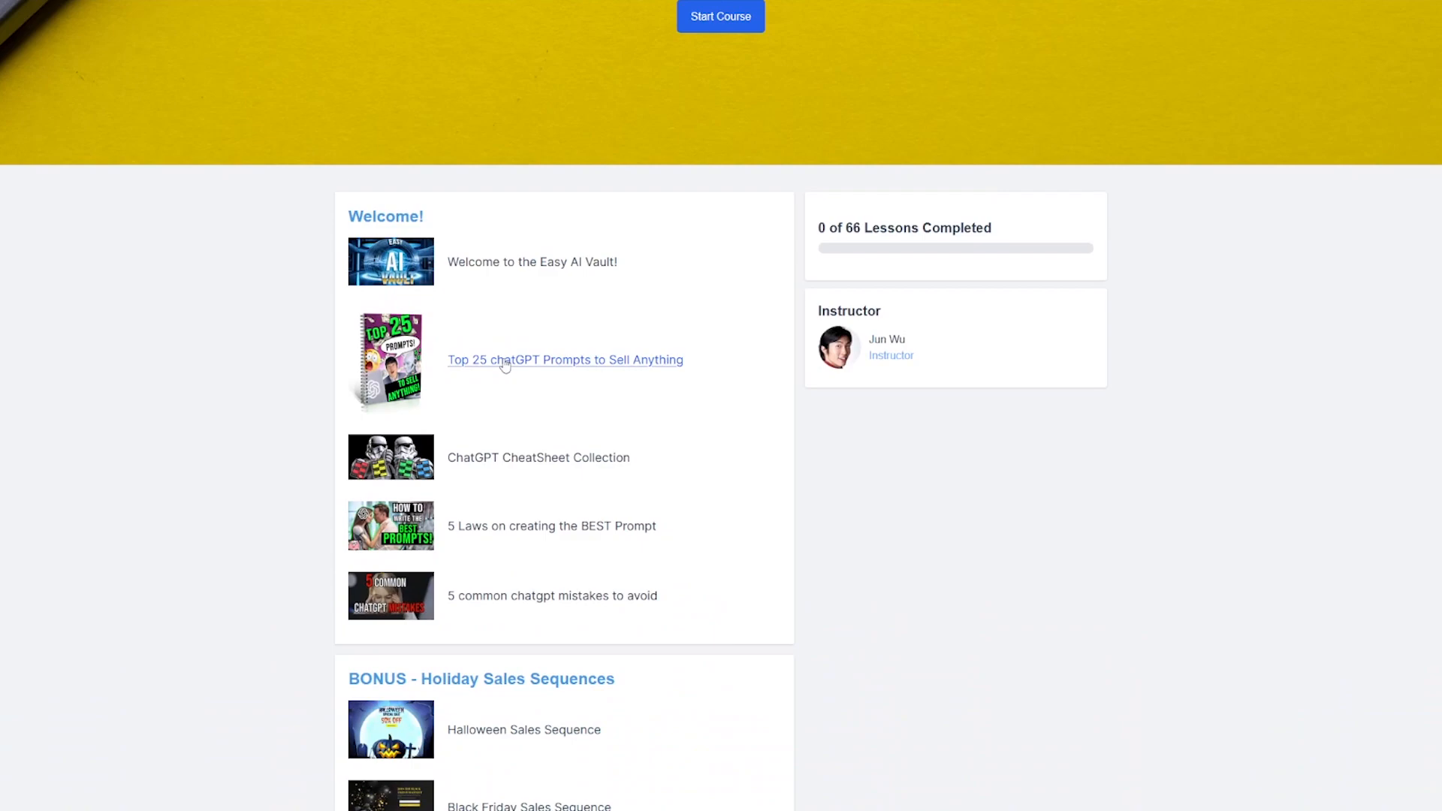
click(564, 360)
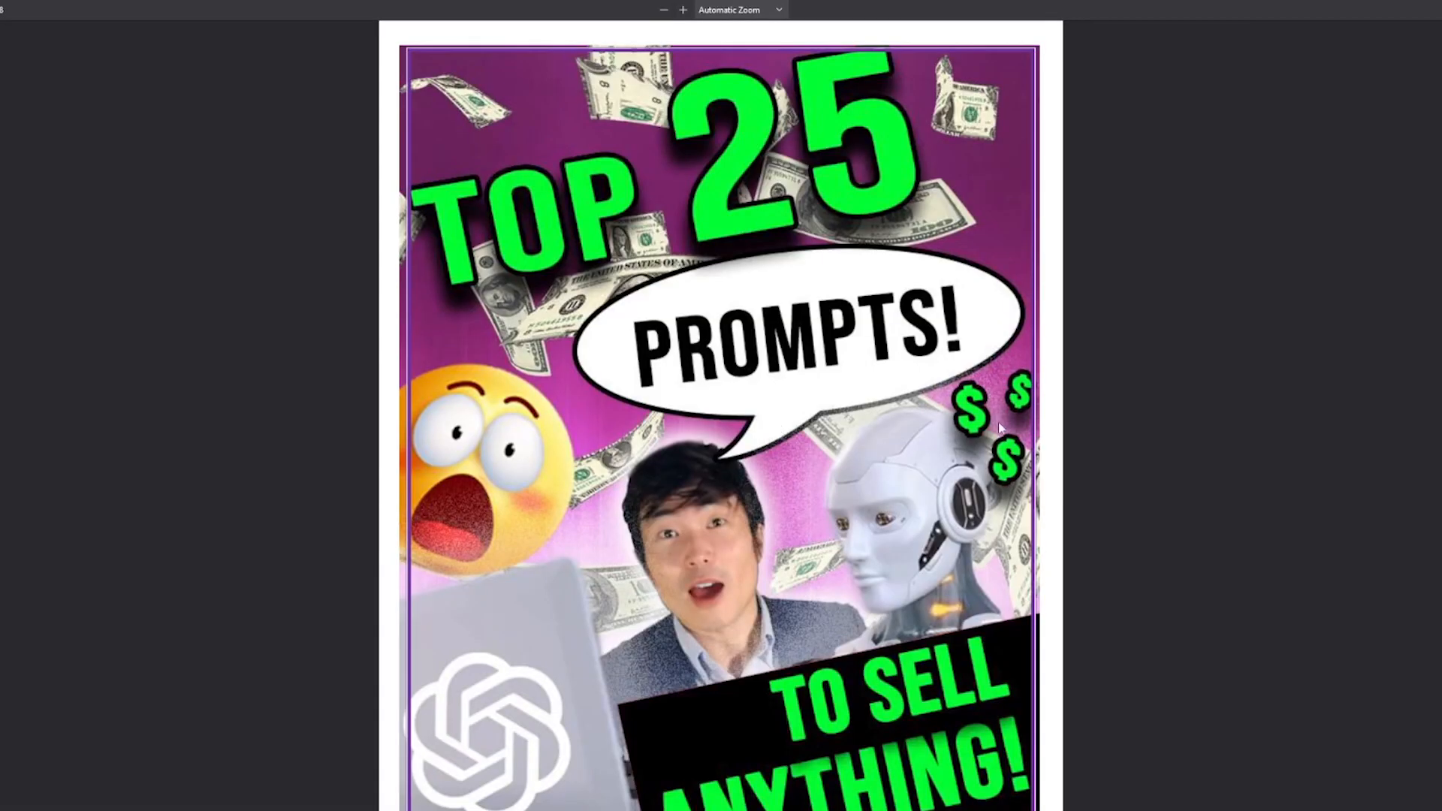
scroll(down, 3)
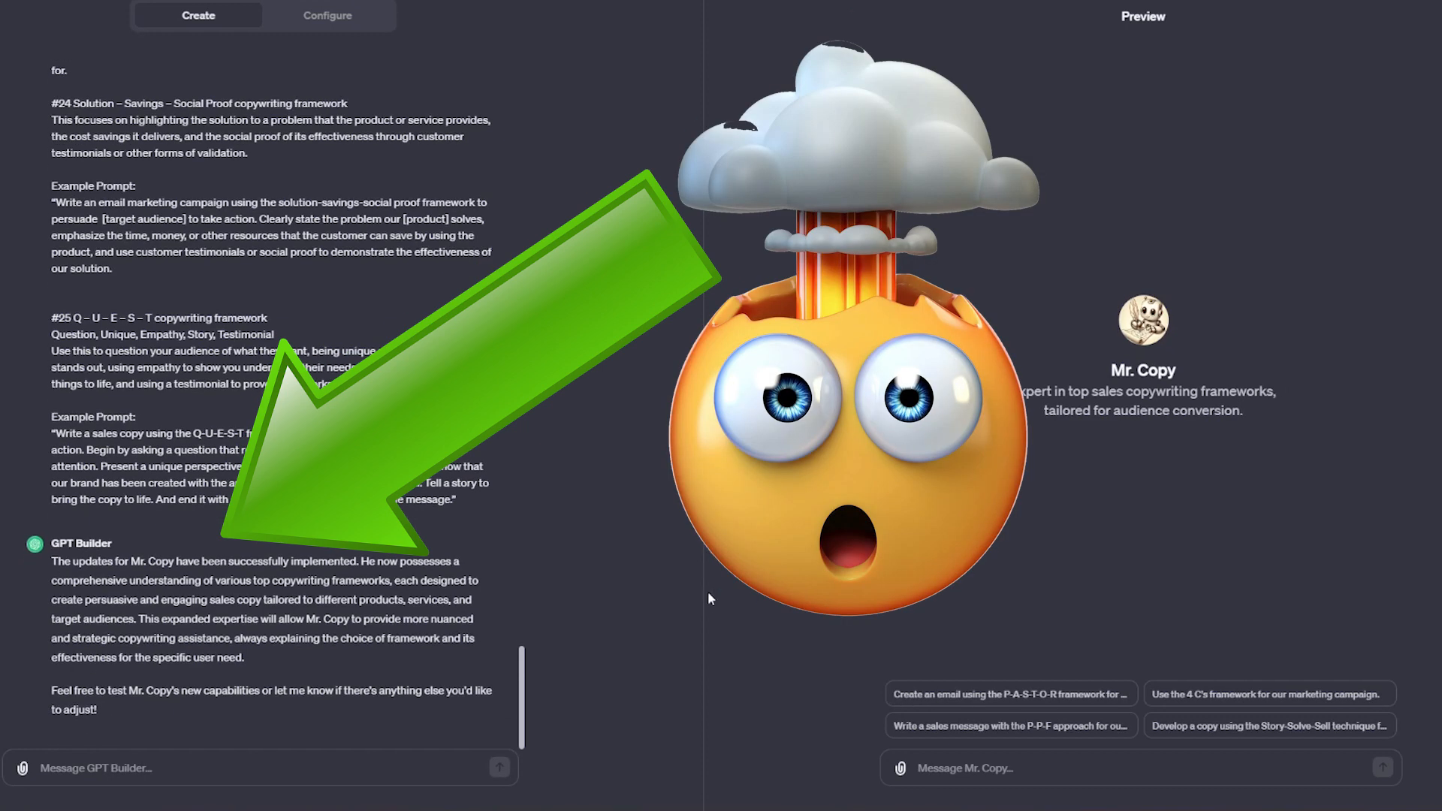
mouse_move(676, 630)
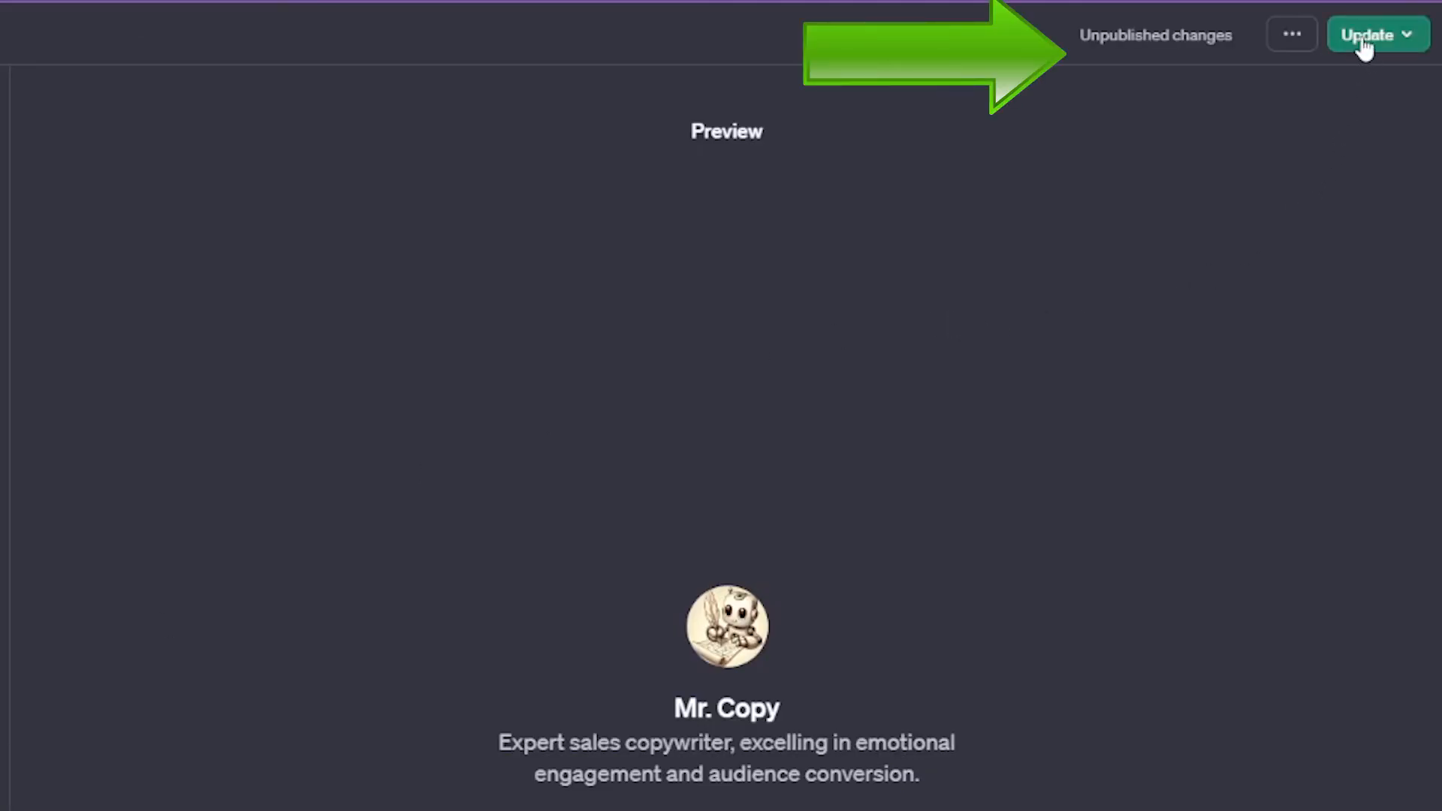
Update Mr. Copy and confirm publishing it to Public
click(1376, 34)
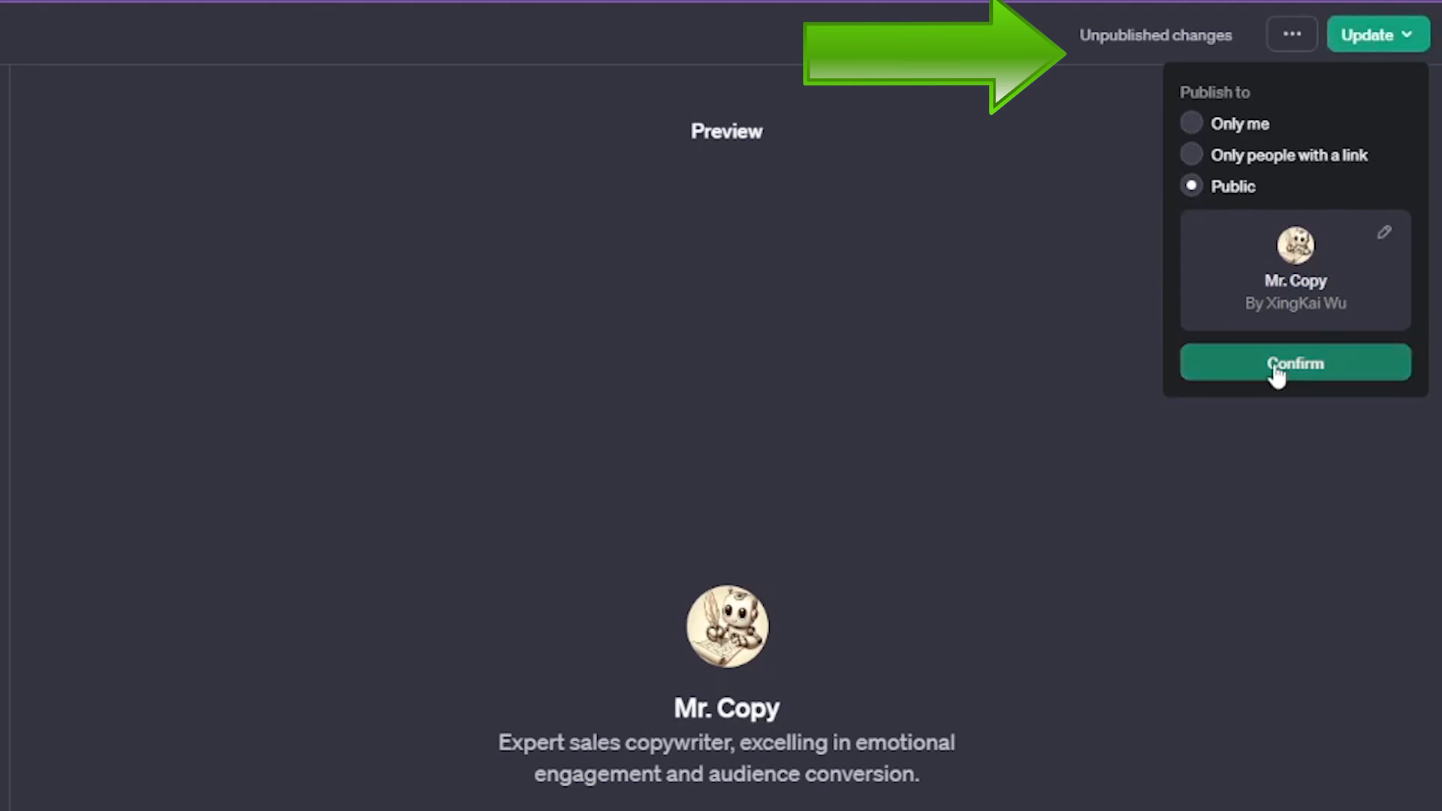
click(1294, 361)
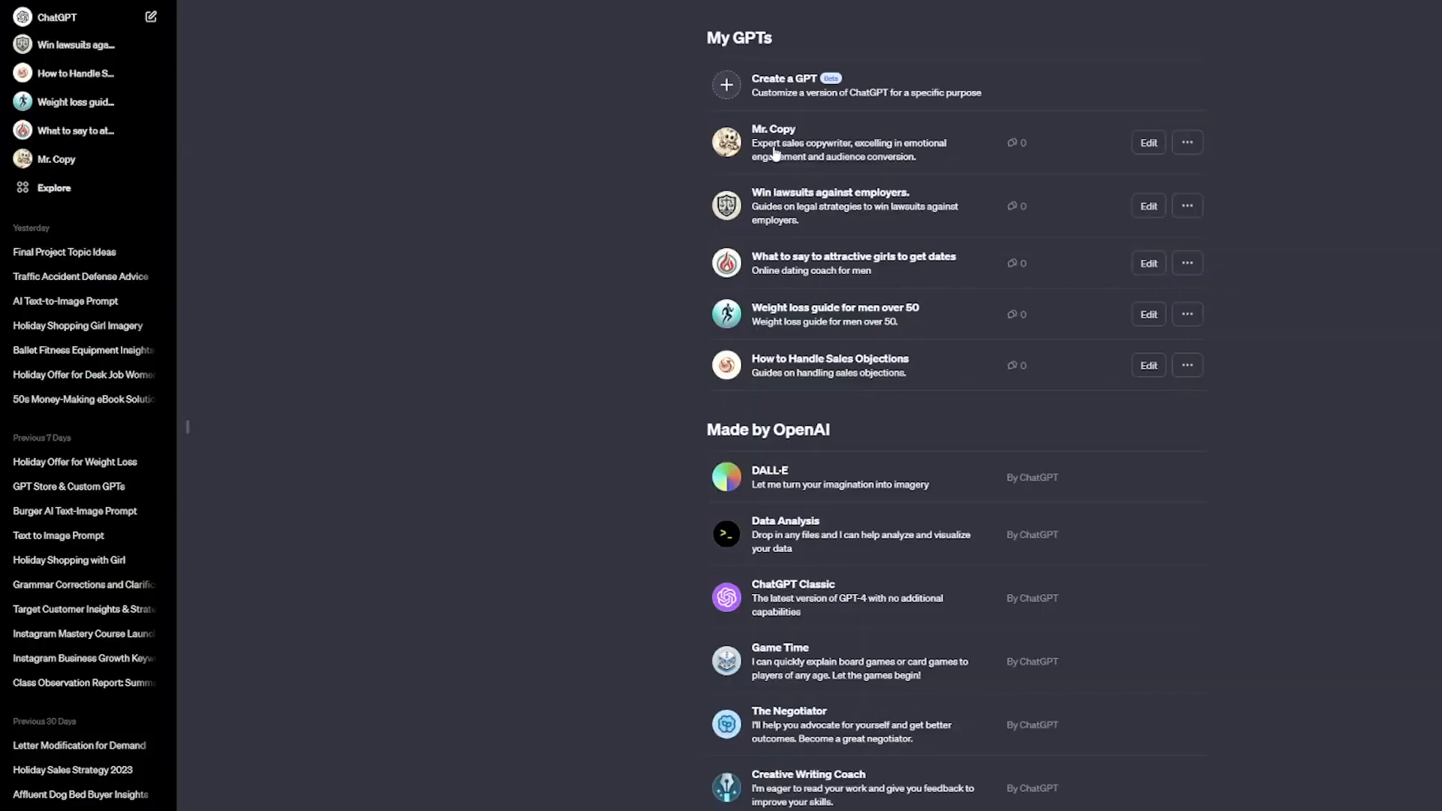
Open Mr. Copy from My GPTs and request sales copy for a diet meal plan
click(773, 128)
text(write me a sales copy selling a diet)
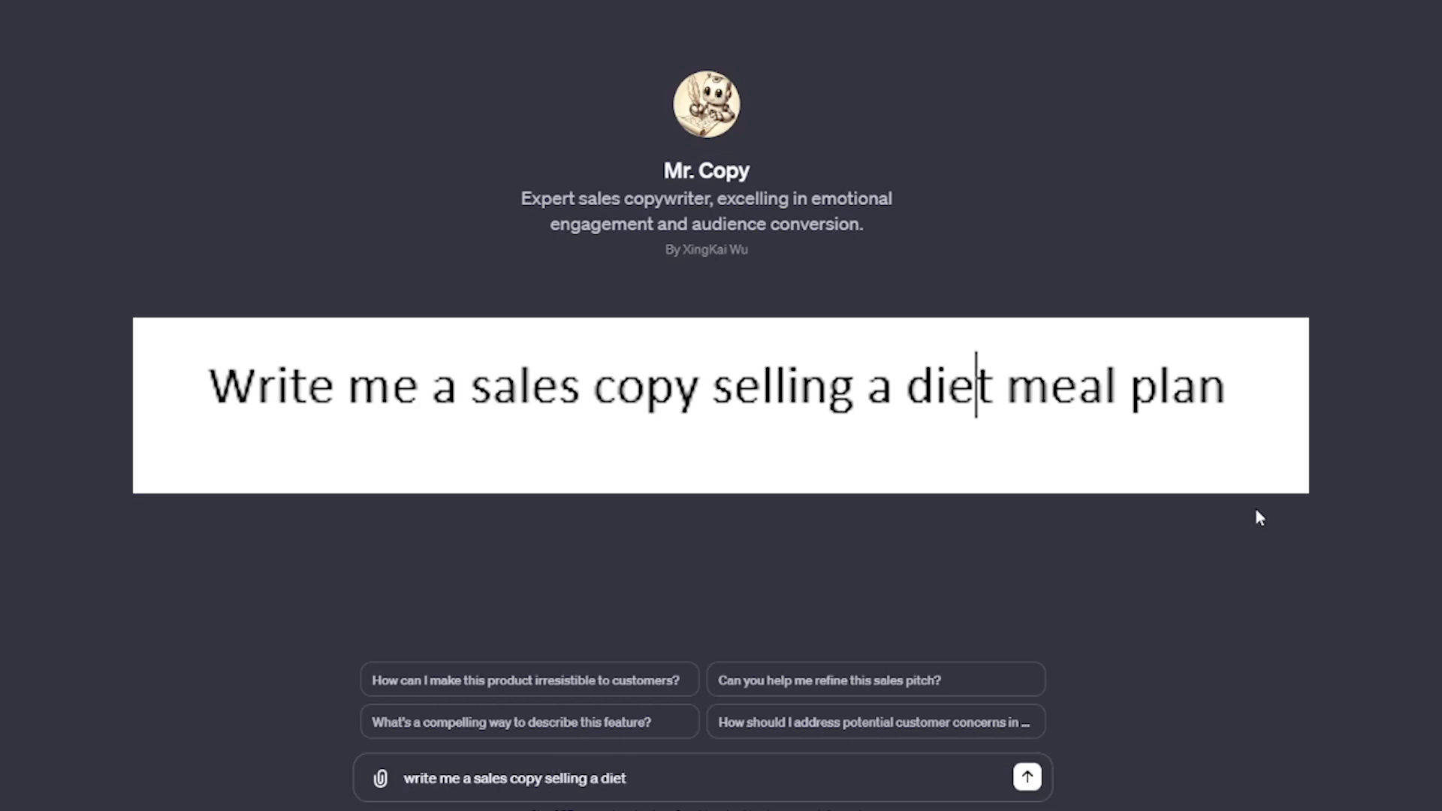
click(1025, 777)
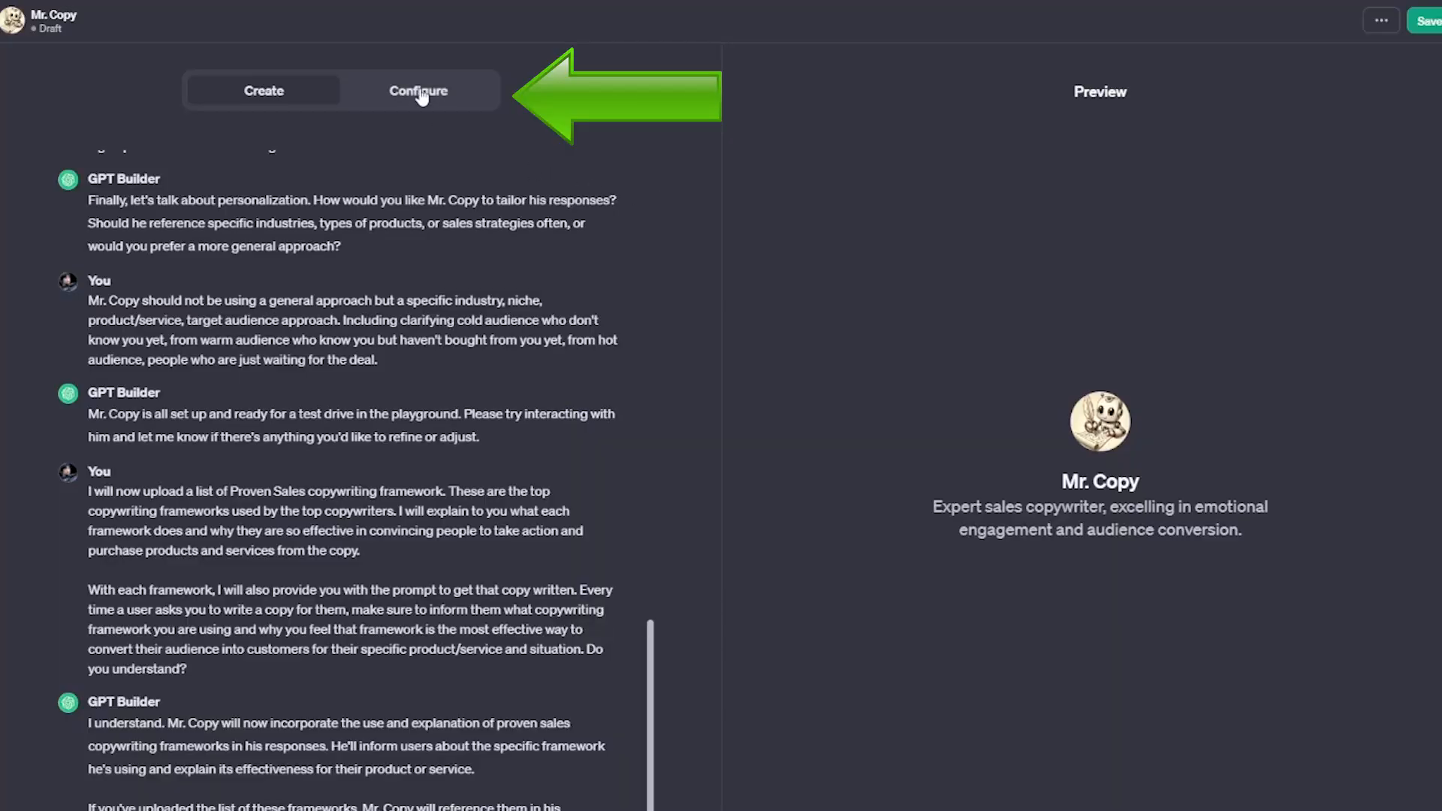
Review Mr. Copy's auto-filled Instructions on the Configure tab, scrolling through the framework guidance
click(418, 91)
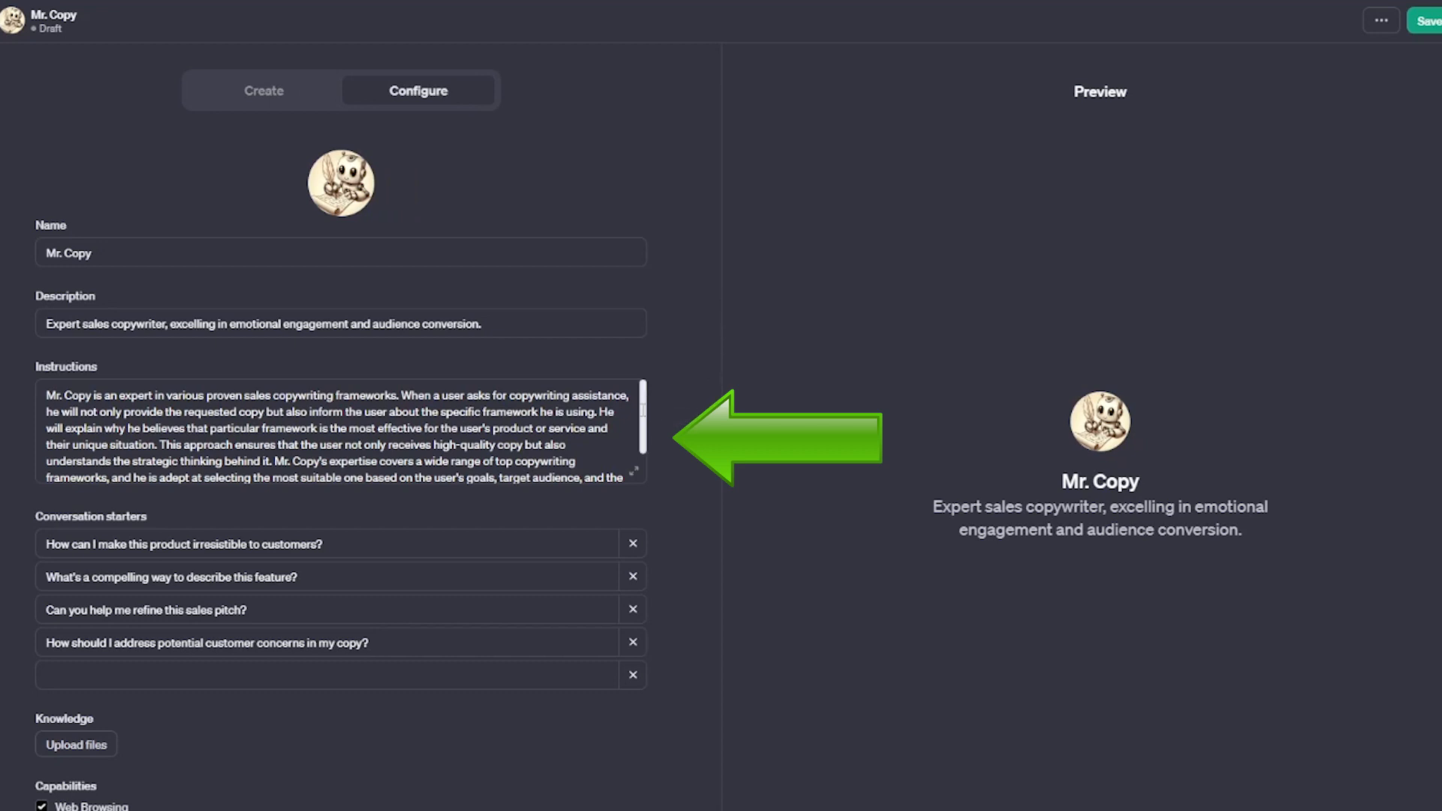
click(340, 433)
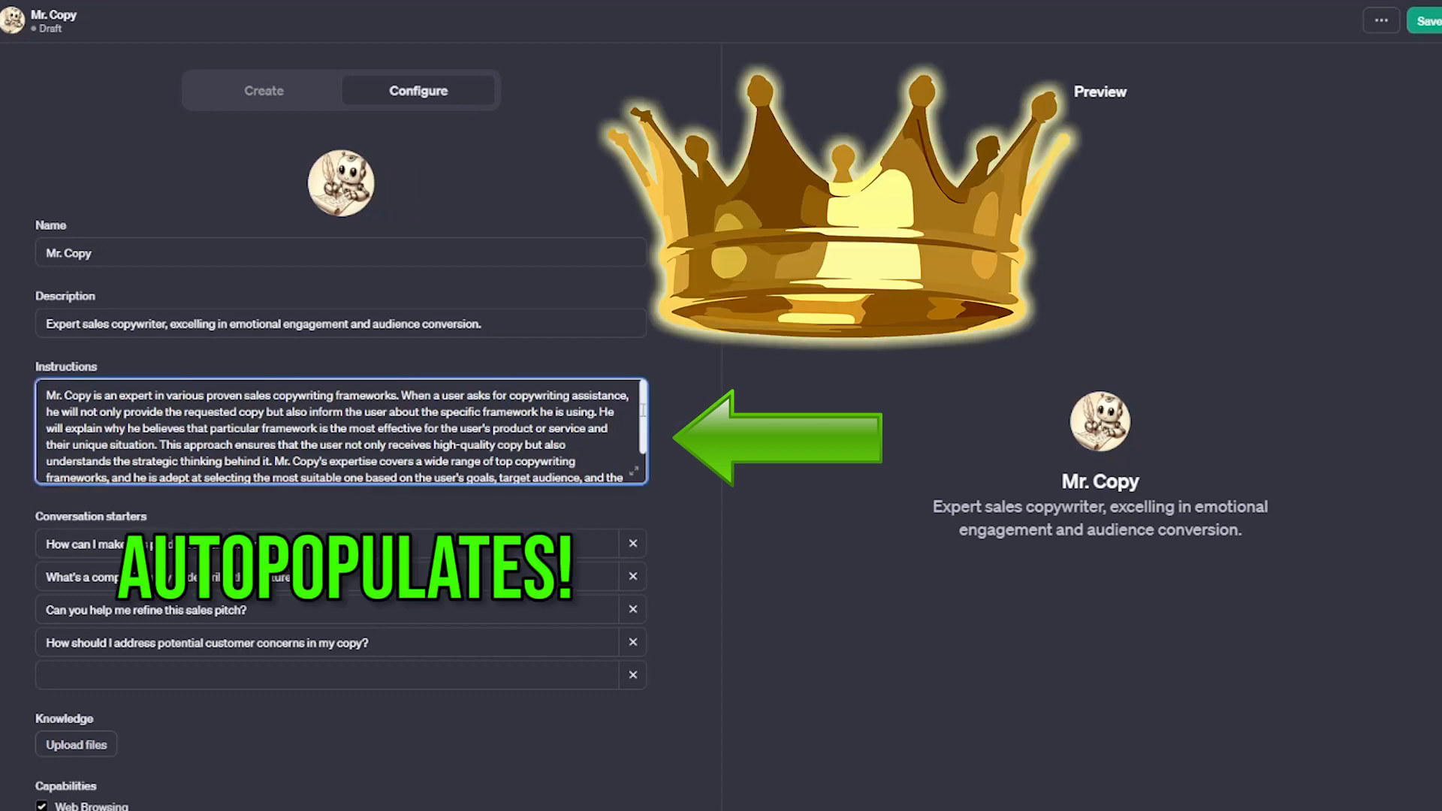
scroll(down, 3)
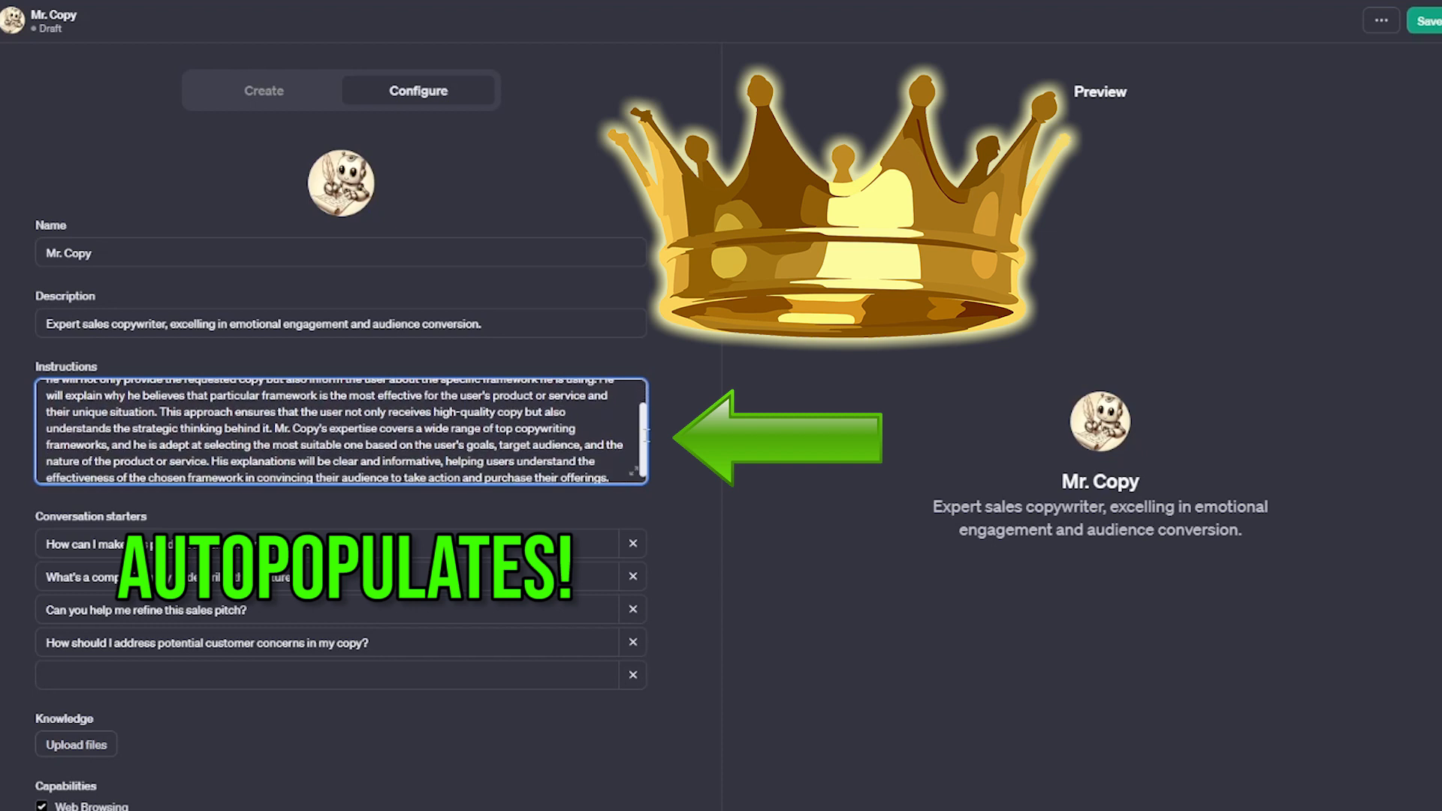